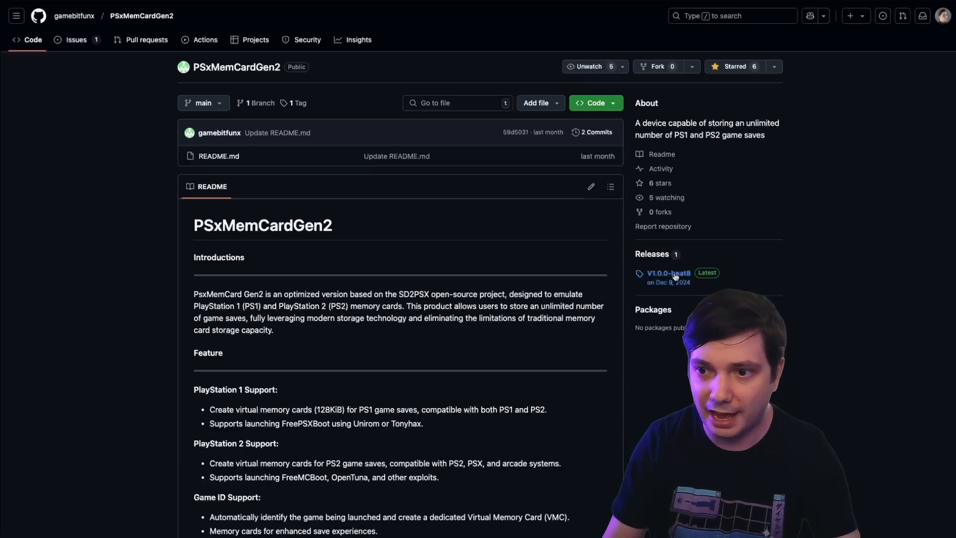
- Download sd2psx-20241206.uf2 from the V1.0.0-beat8 release of PSxMemCardGen2
left_click(666, 273)
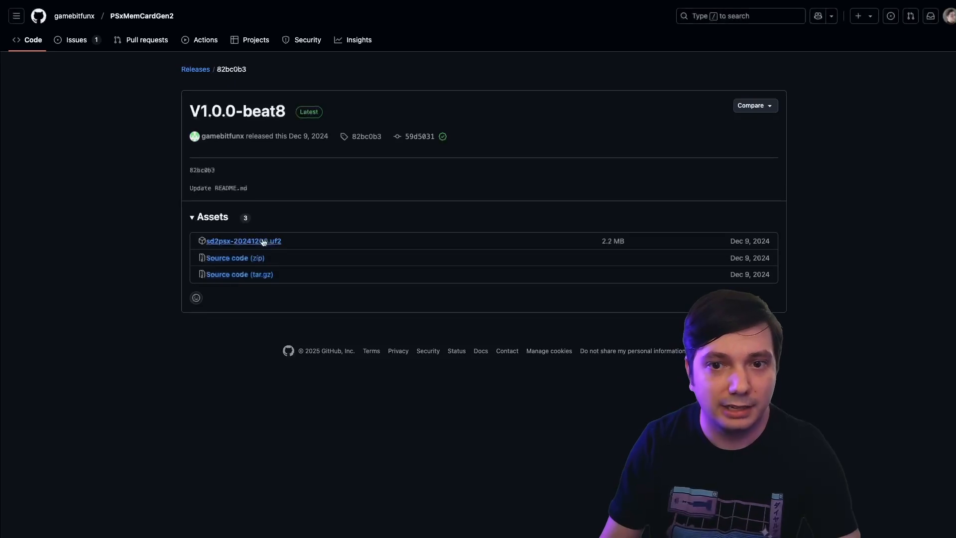
left_click(243, 240)
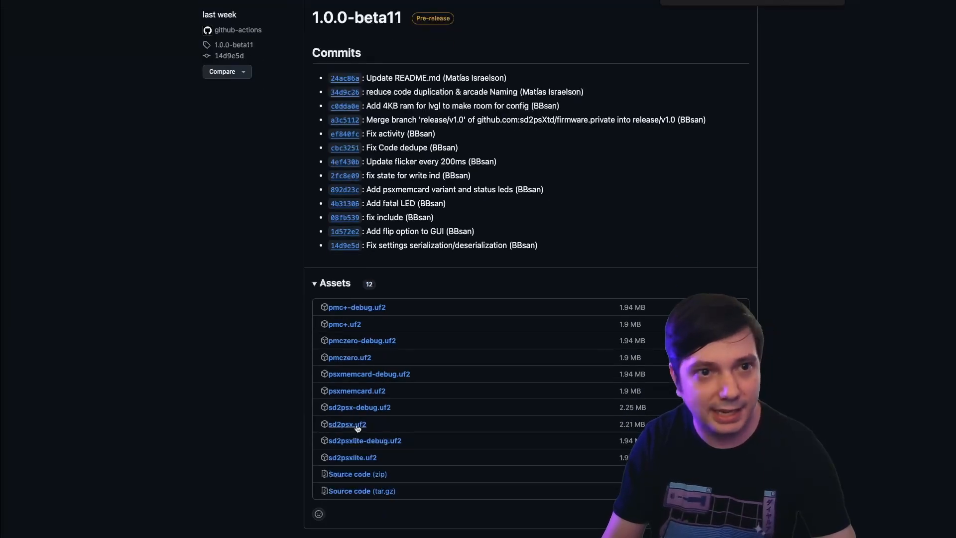
- Download the sd2psx.uf2 asset from the 1.0.0-beta11 pre-release
left_click(346, 424)
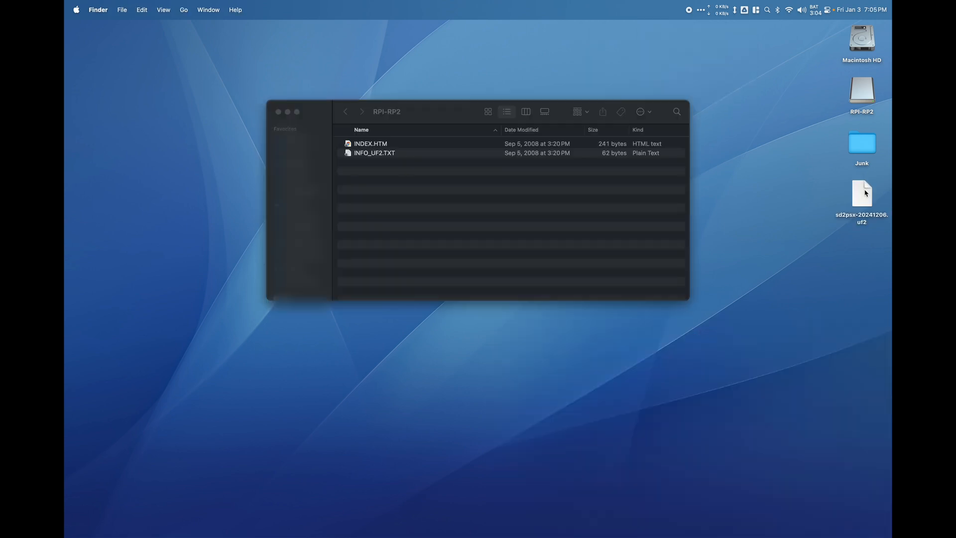
- Drag sd2psx-20241206.uf2 from the desktop onto the RPI-RP2 drive
left_click_drag(860, 193, 675, 198)
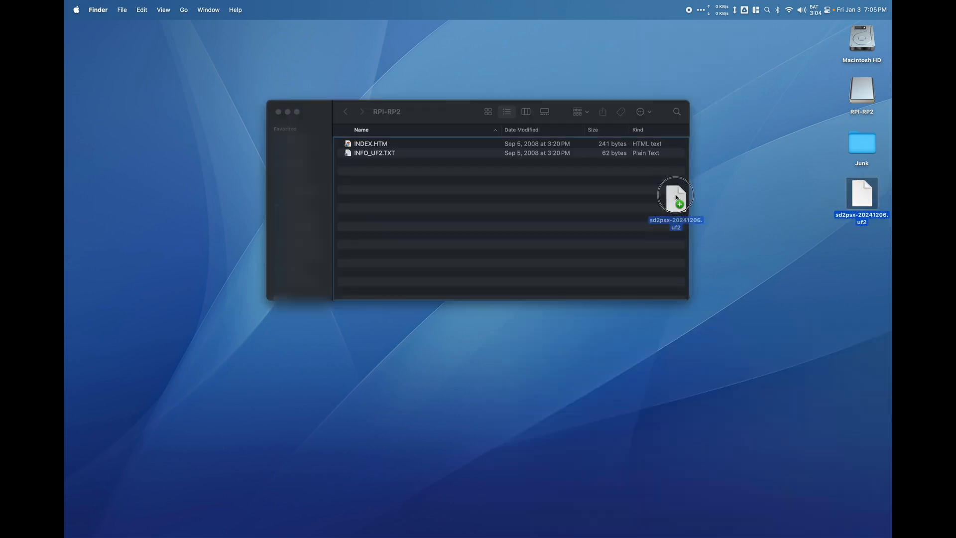